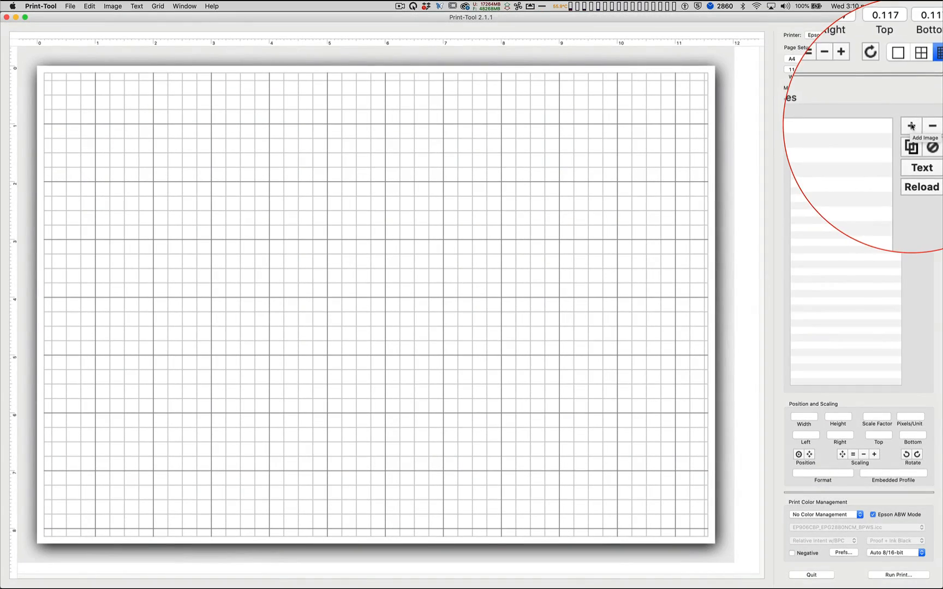
Step: Add the TC2.77_RGB_Grey_360ppi_auto.tif chart from the BW_Profiling folder as the image
left_click(910, 126)
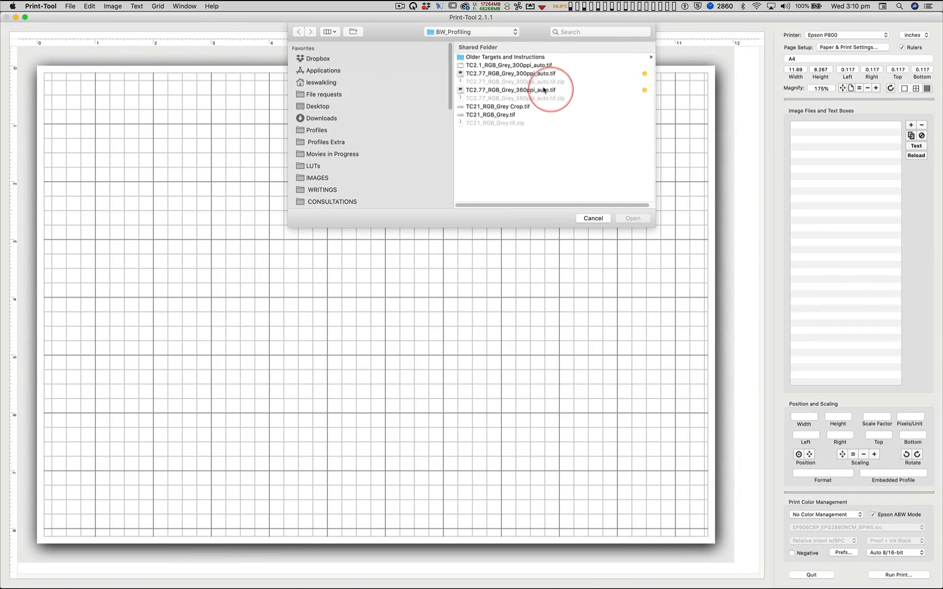
left_click(508, 90)
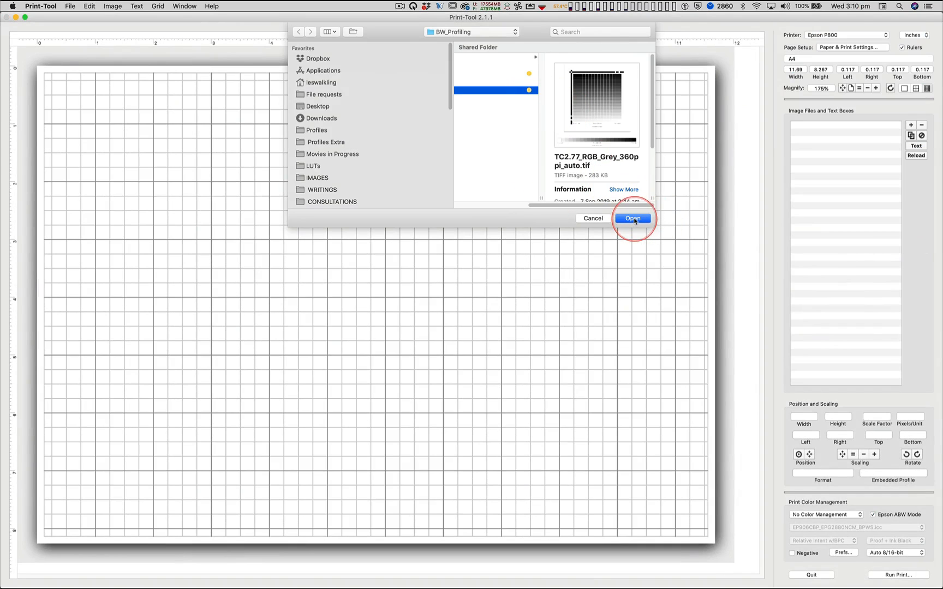
left_click(631, 217)
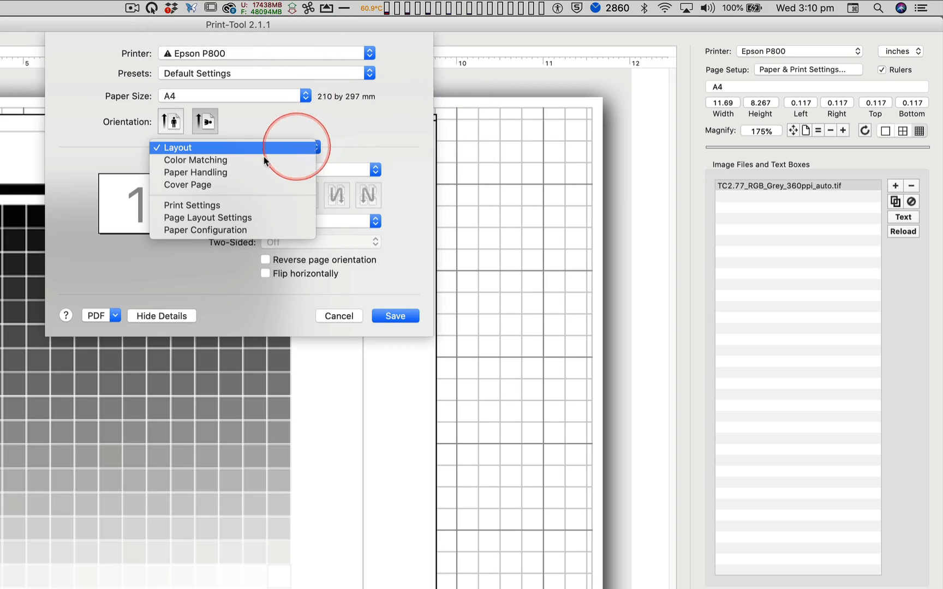
Step: Review the Epson P800 print settings page and its Basic options
left_click(196, 160)
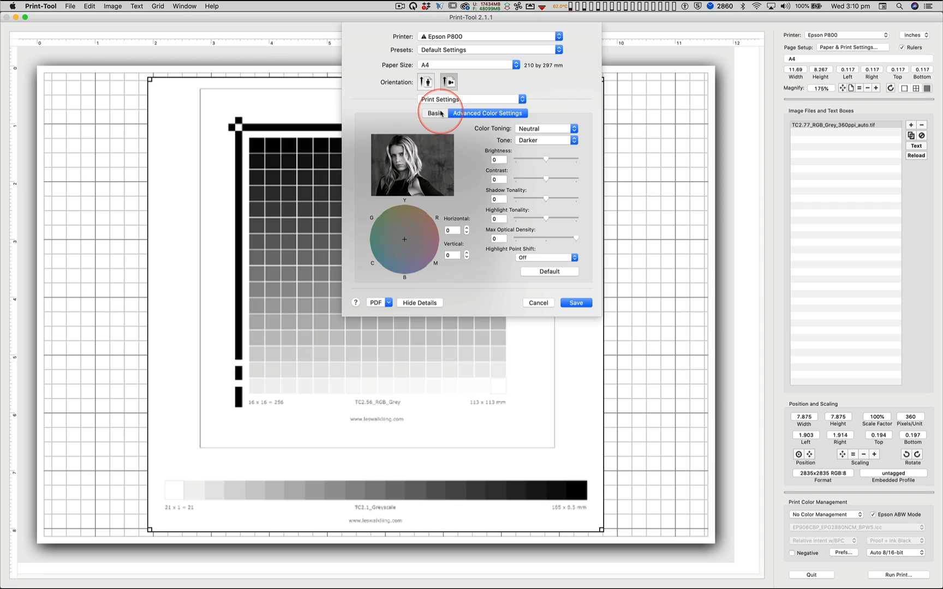
left_click(434, 113)
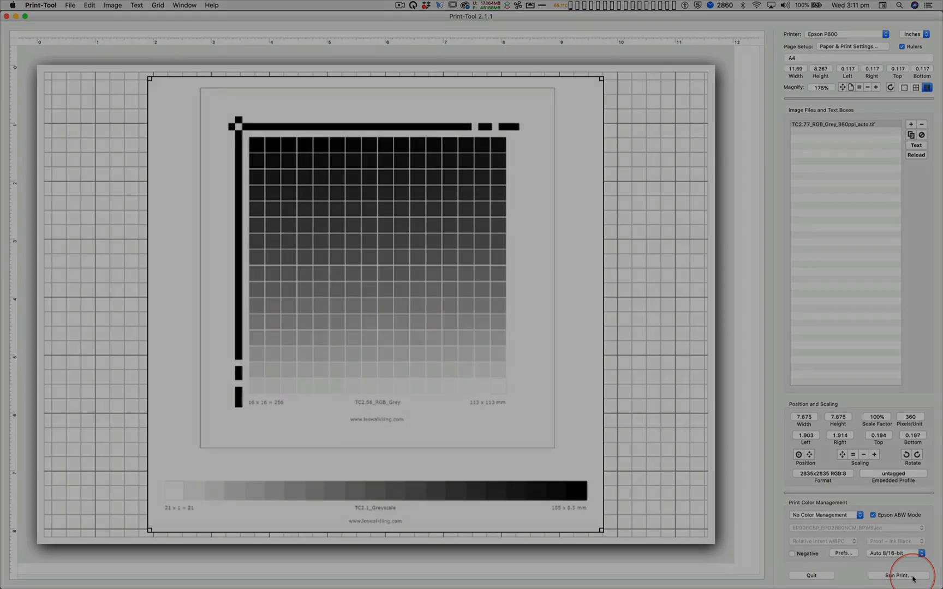
Step: Run the print, sending the centred TC2.77 greyscale chart to the Epson P800
left_click(898, 575)
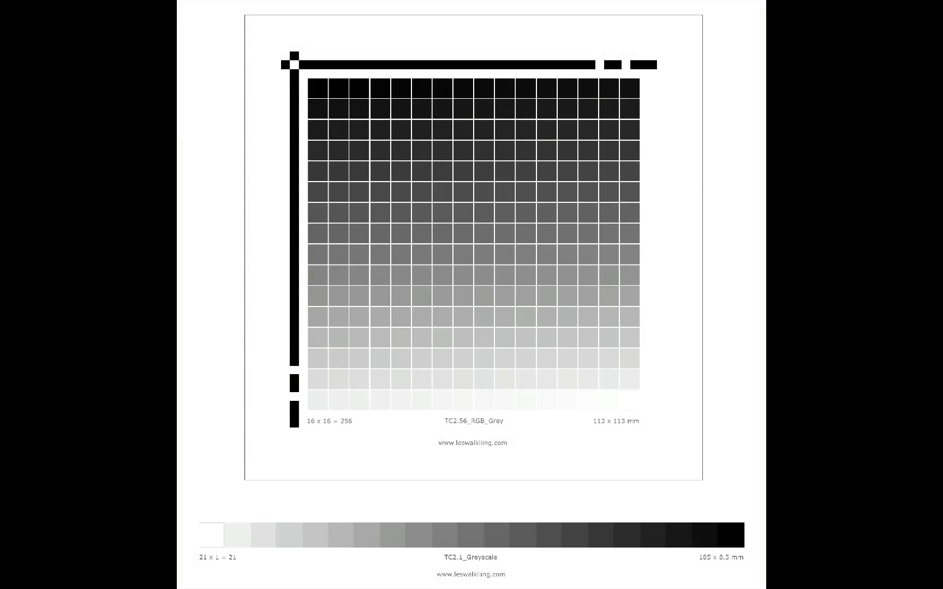